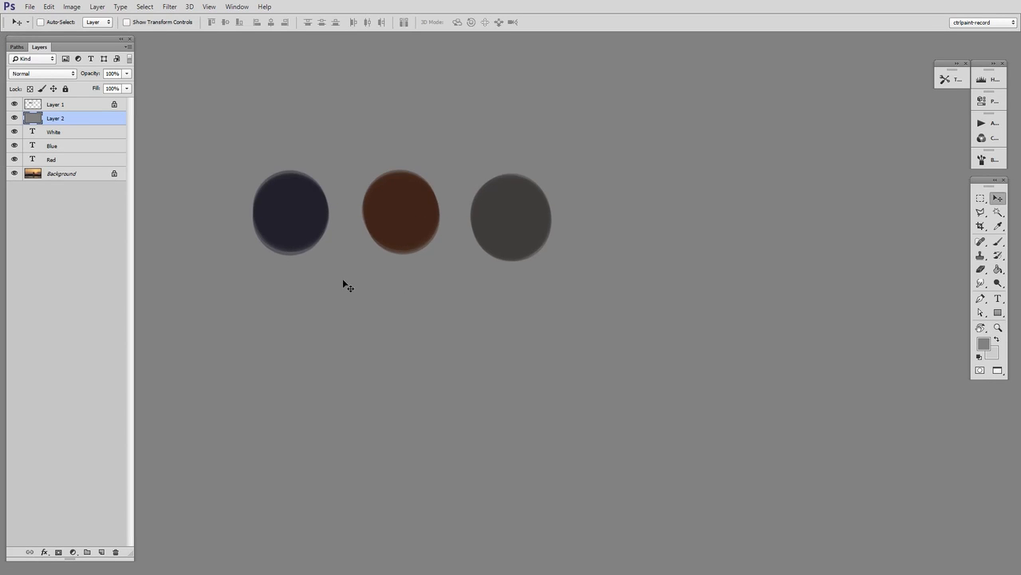
mouse_move(418, 271)
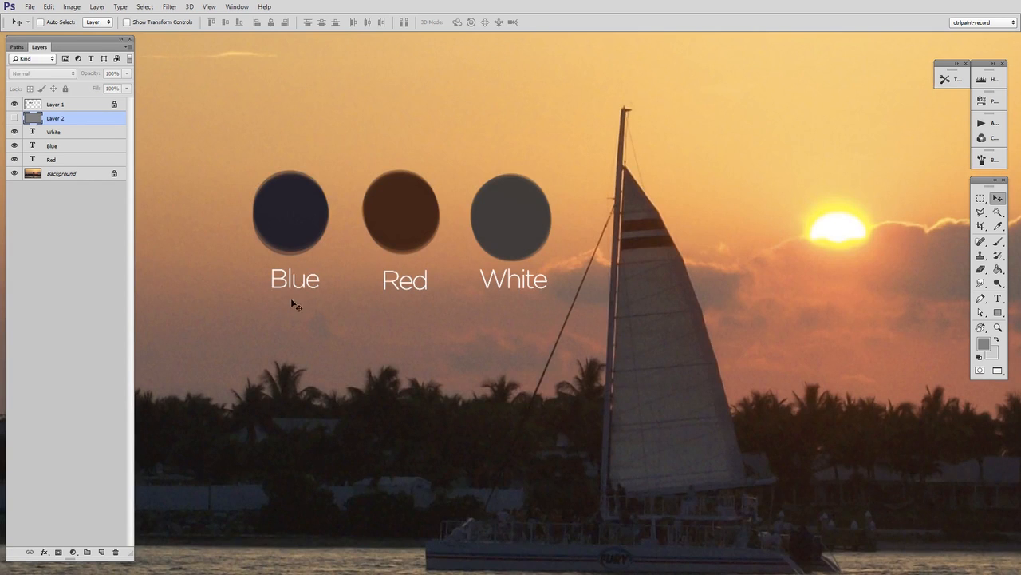
mouse_move(518, 297)
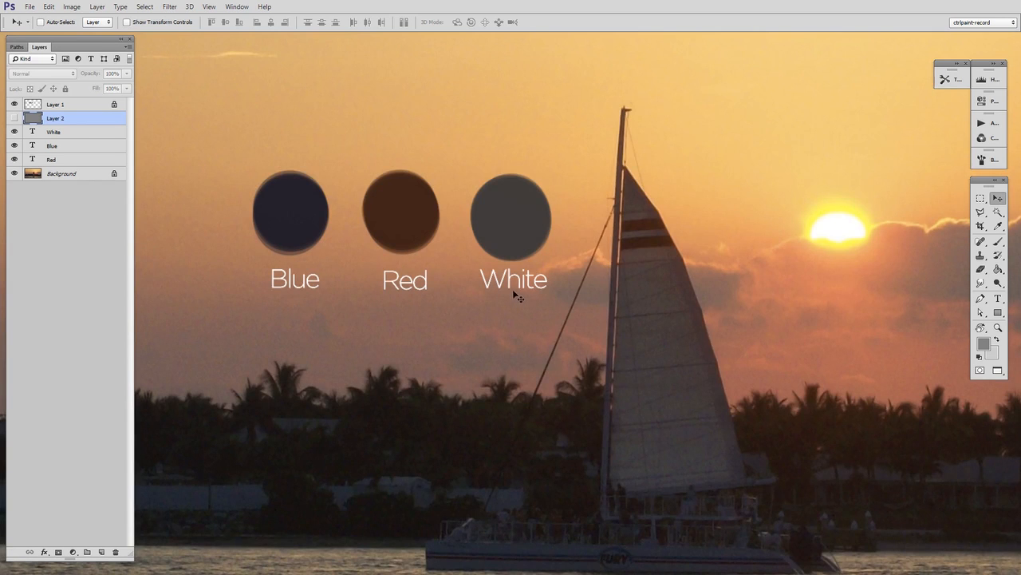
mouse_move(491, 468)
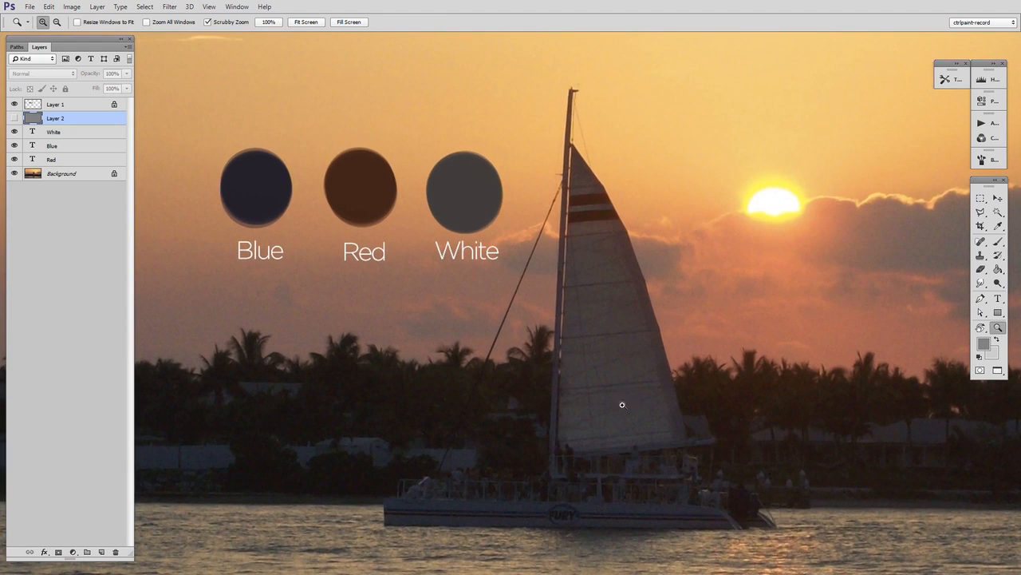
mouse_move(457, 541)
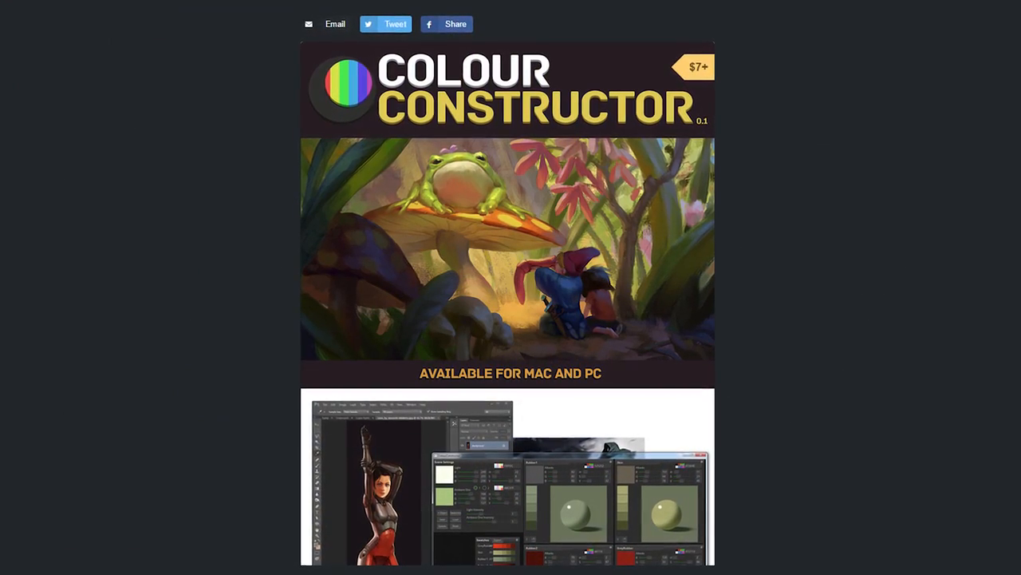
Step: Scroll down the Colour Constructor product page showing Mac and PC availability
scroll("down", 3)
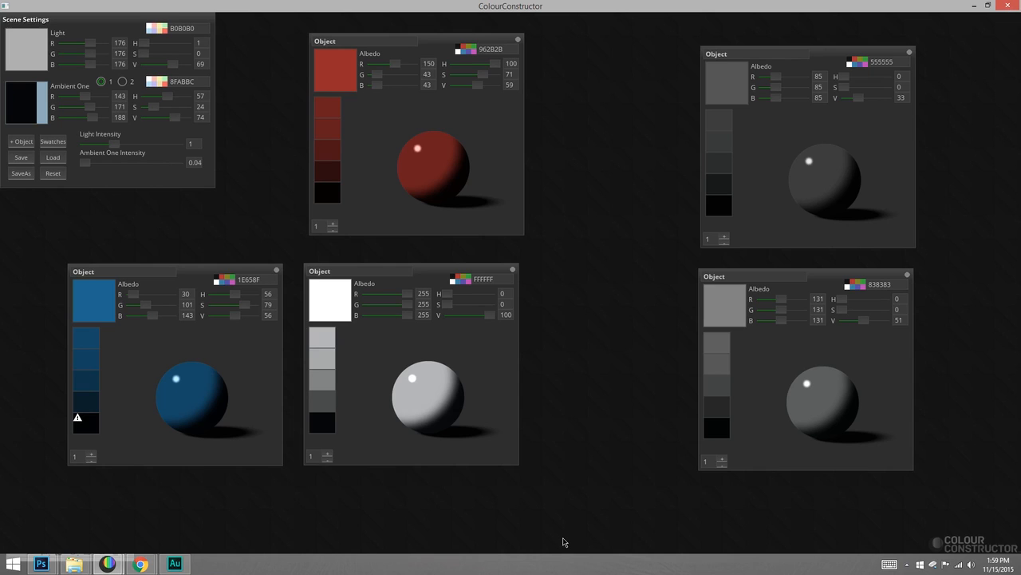
mouse_move(361, 389)
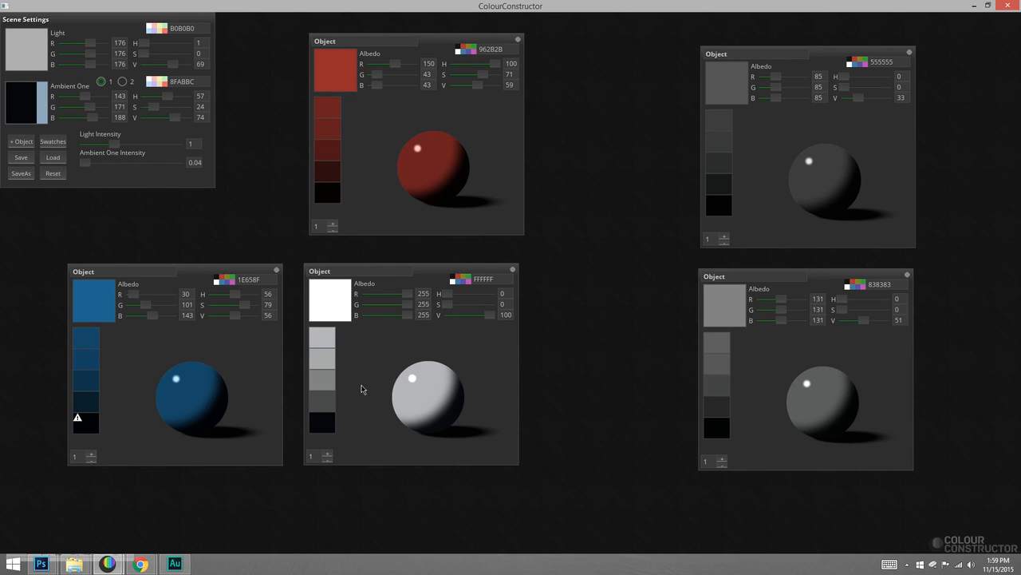
mouse_move(436, 458)
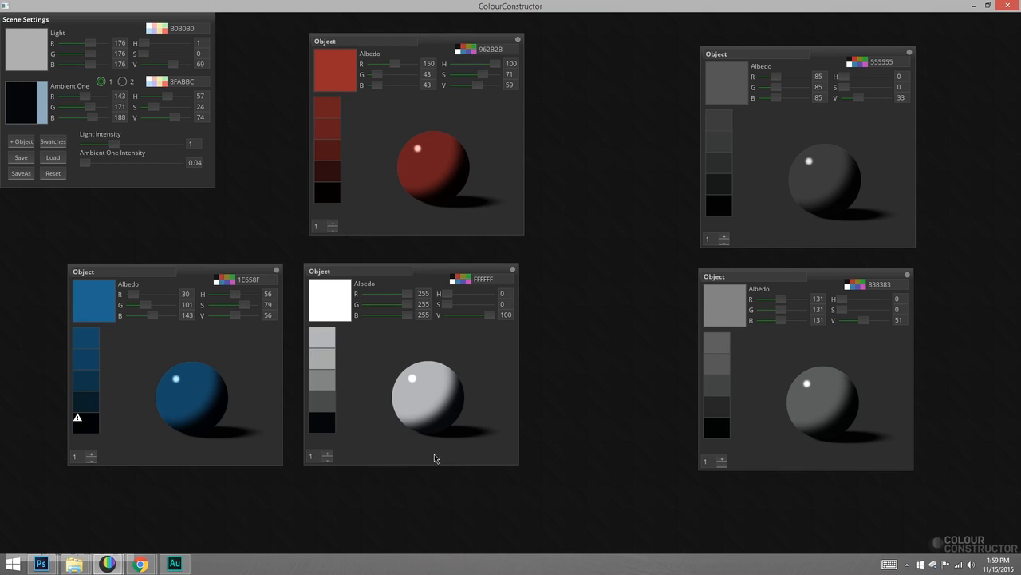
mouse_move(449, 207)
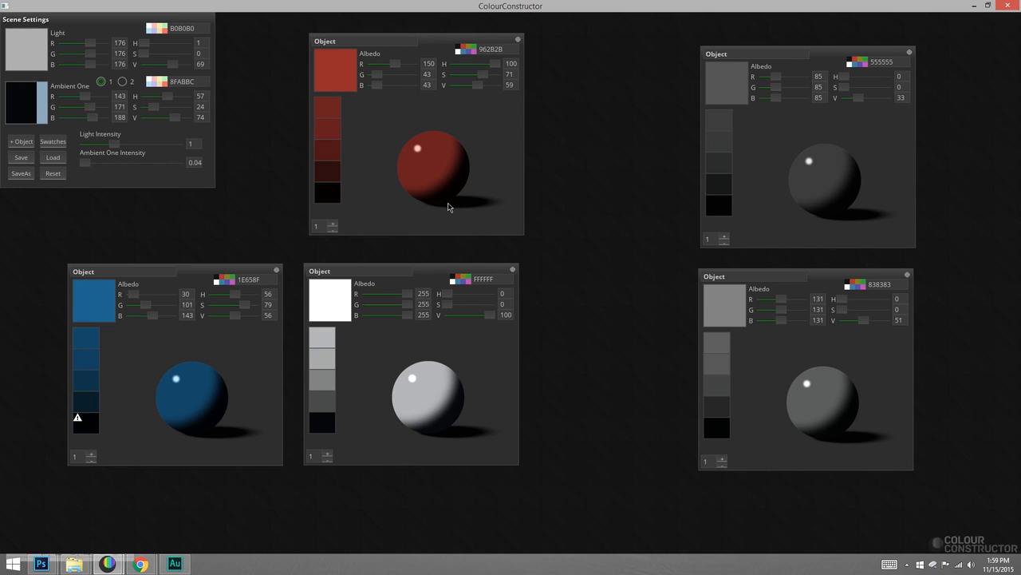
mouse_move(444, 190)
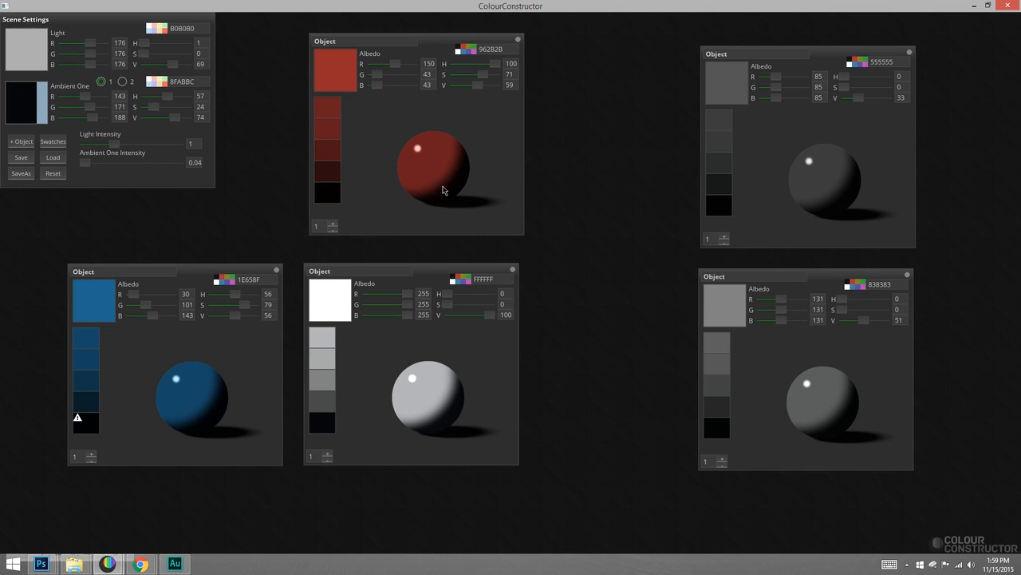
mouse_move(469, 169)
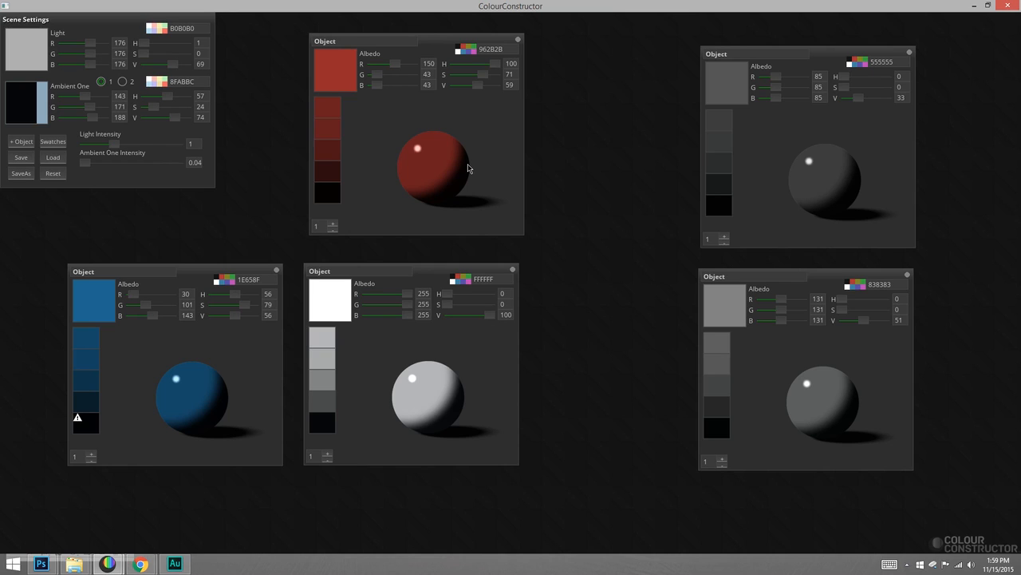
Step: Raise the Light saturation until the key light colour reads warm red-brown 793E3A
left_click_drag(26, 19, 71, 54)
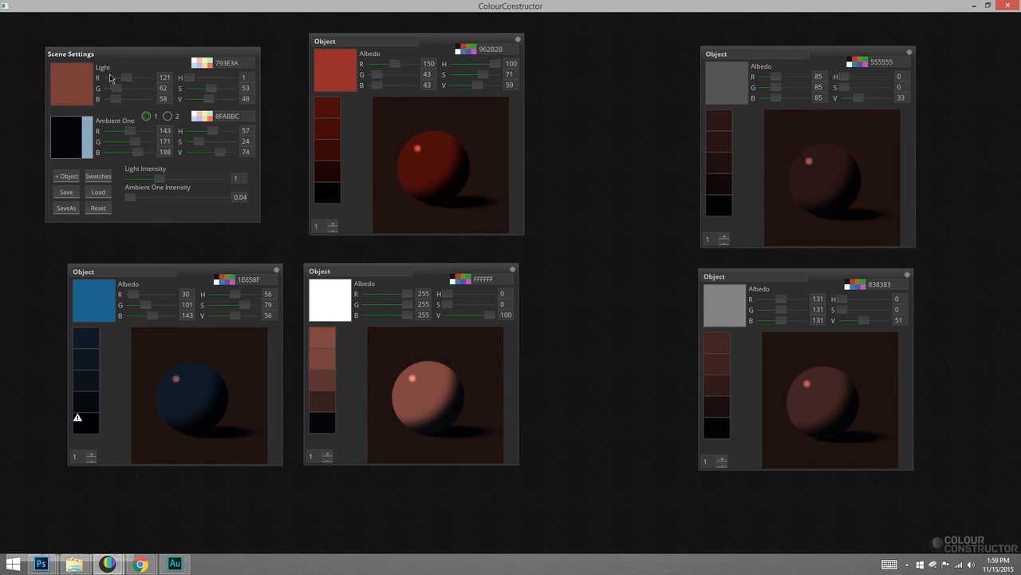
mouse_move(125, 77)
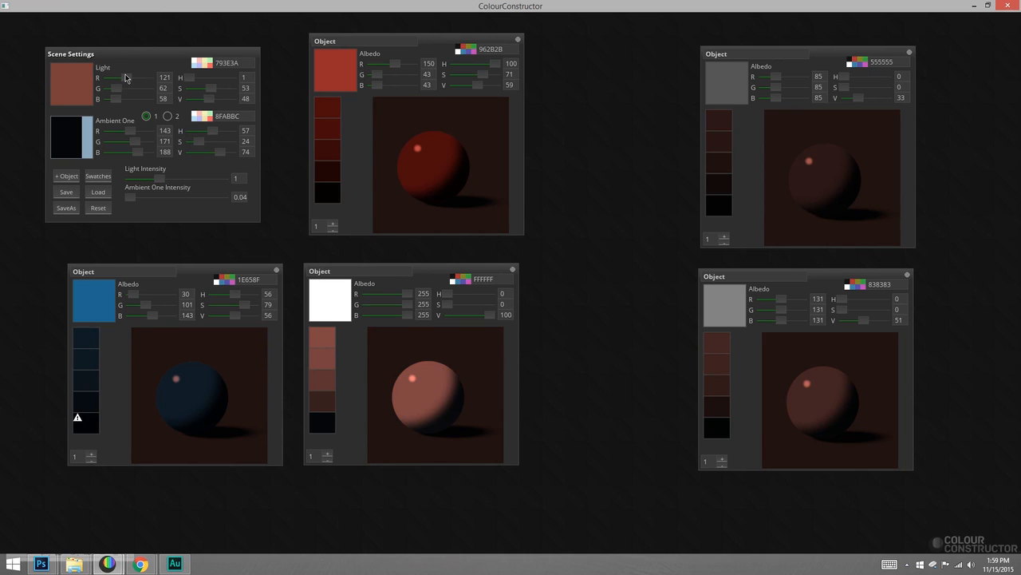
mouse_move(773, 517)
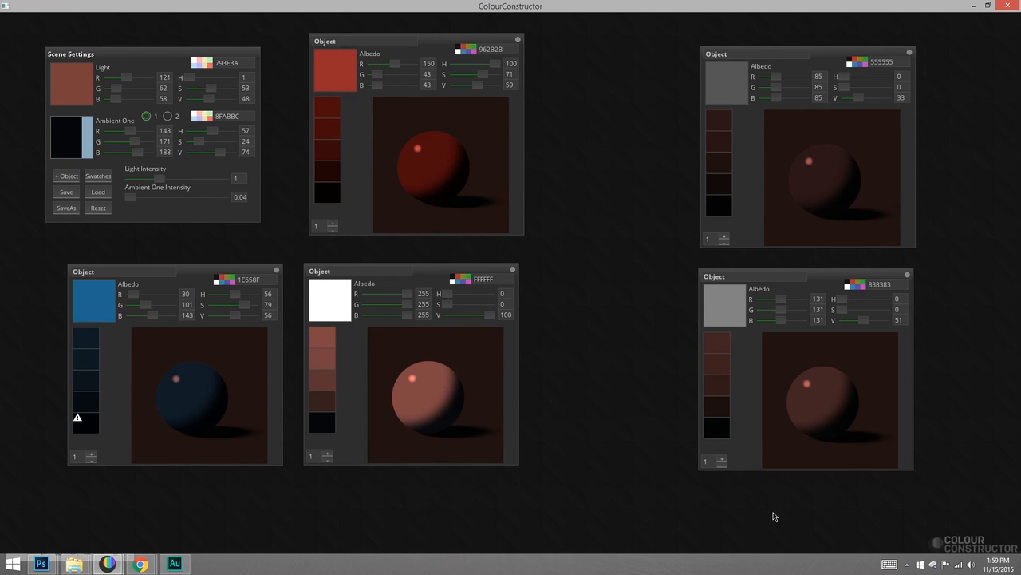
mouse_move(329, 67)
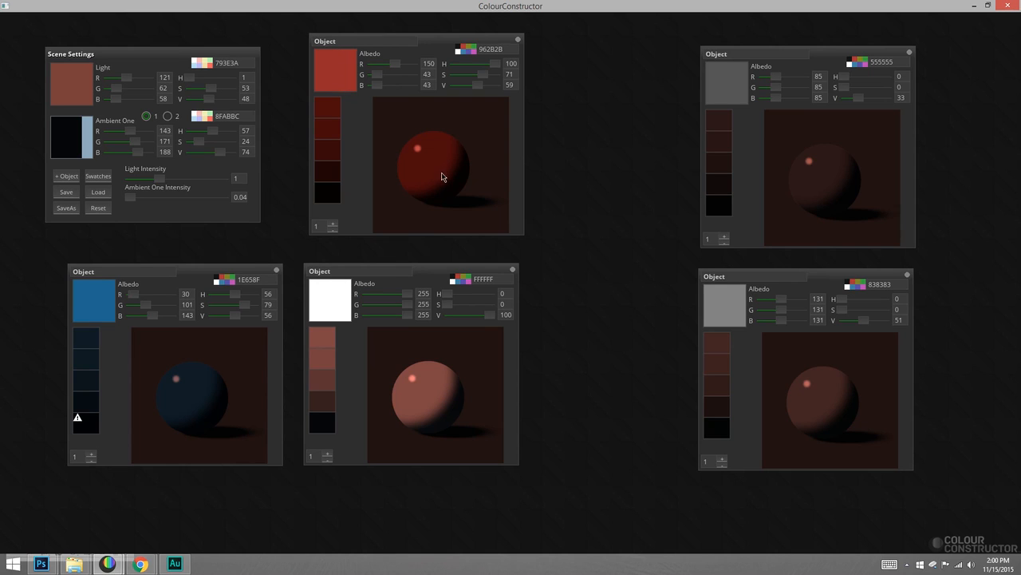
mouse_move(347, 114)
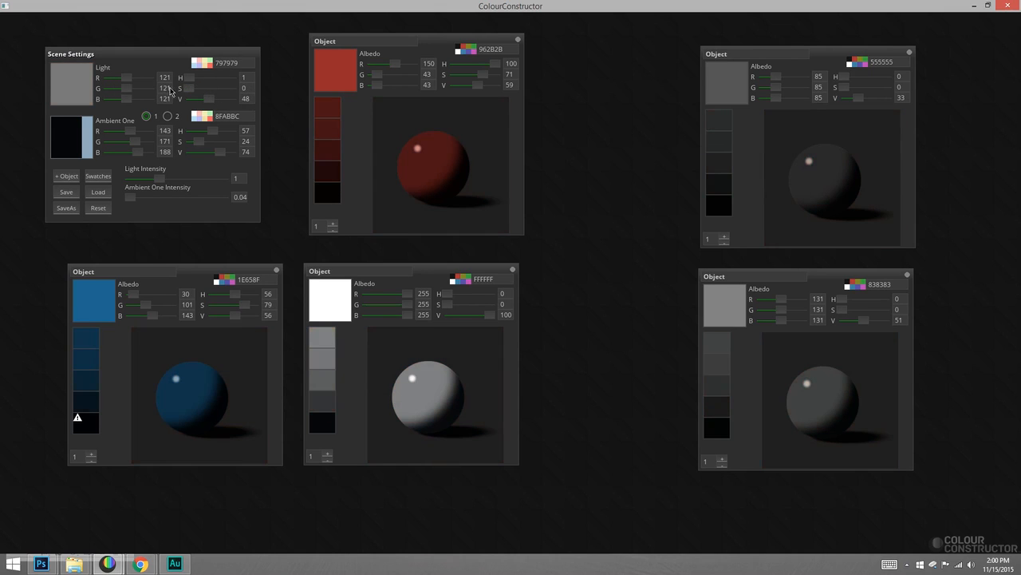
mouse_move(107, 350)
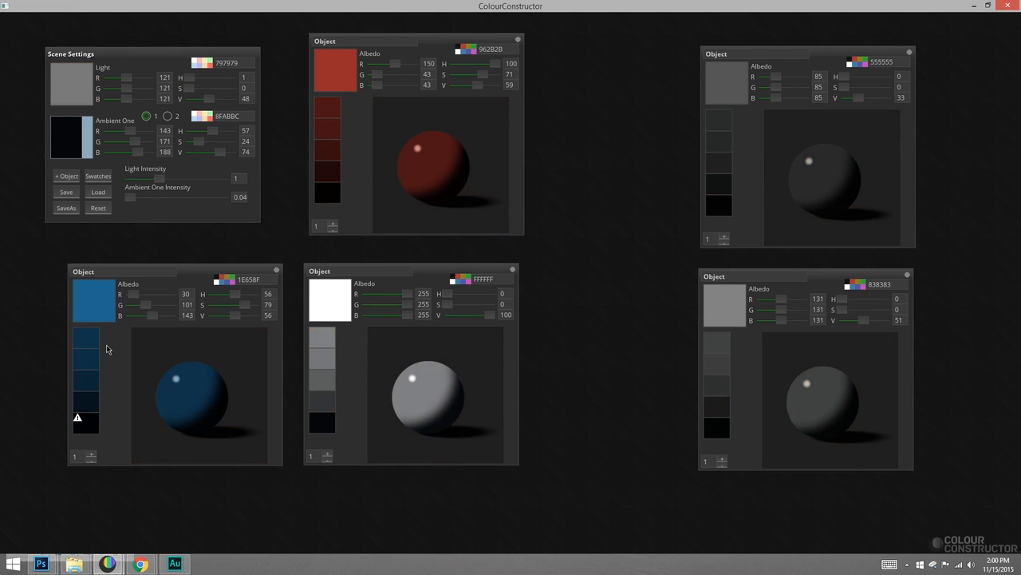
mouse_move(95, 346)
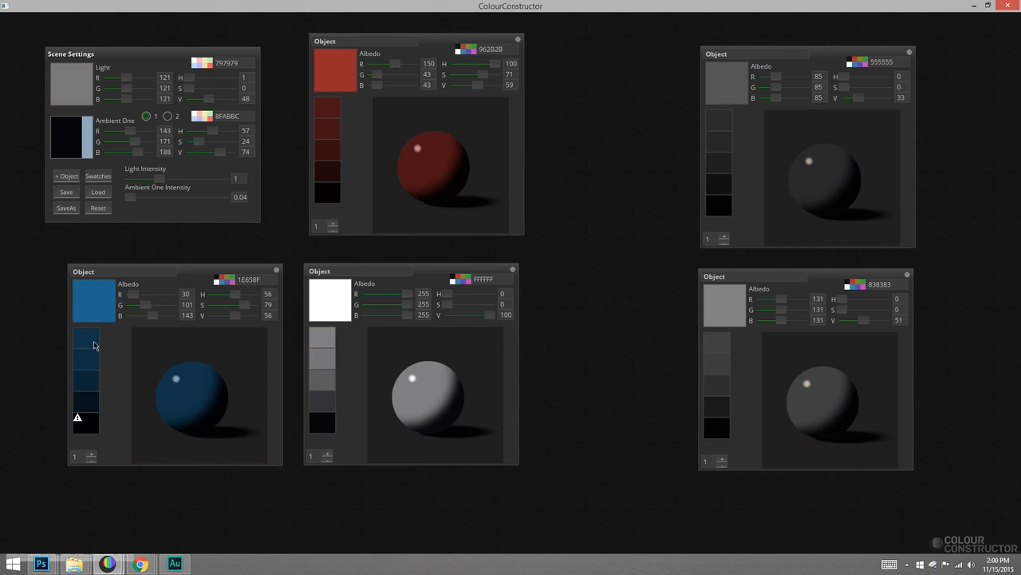
mouse_move(98, 423)
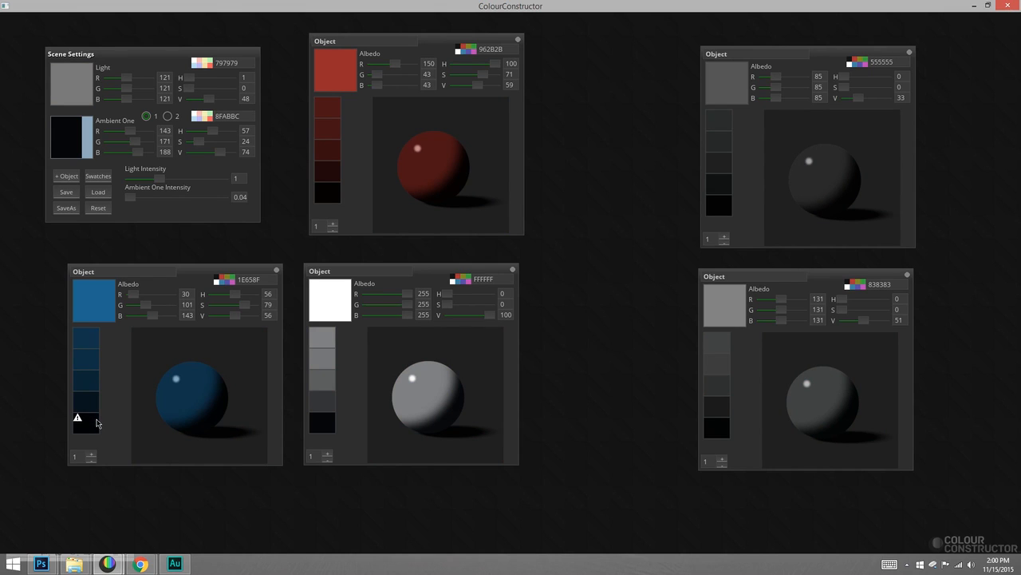
mouse_move(755, 407)
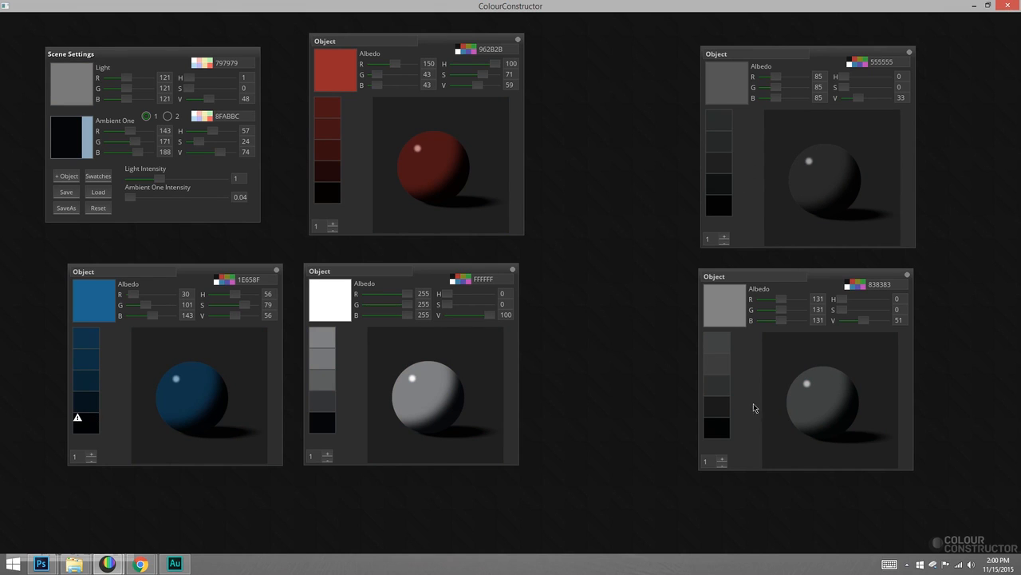
mouse_move(764, 409)
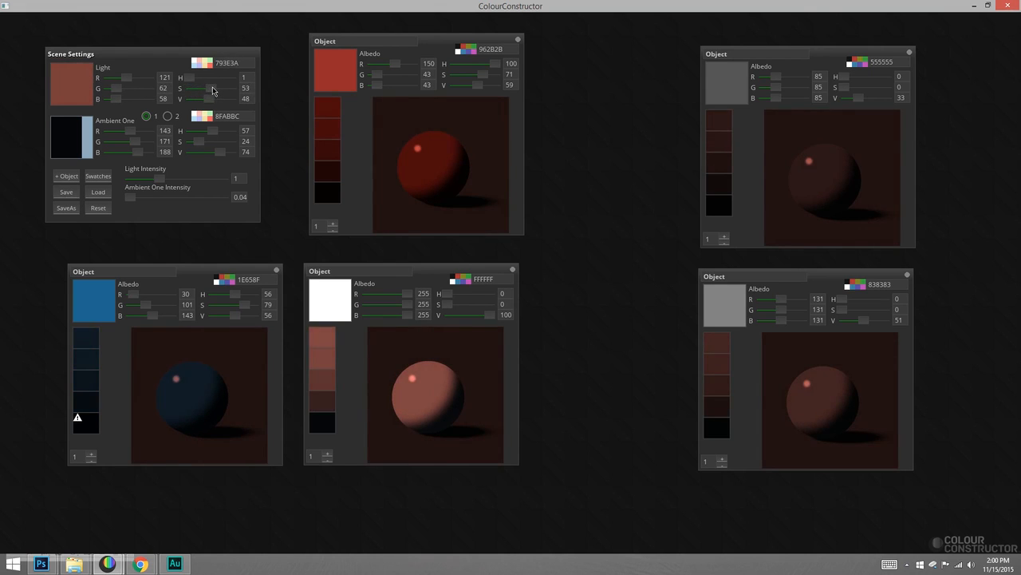
mouse_move(722, 411)
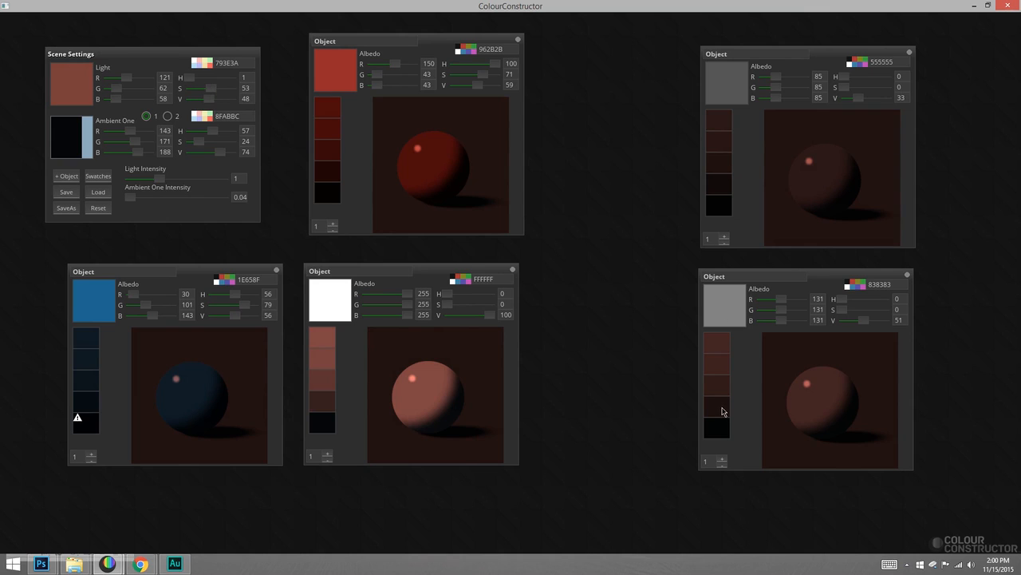
mouse_move(711, 418)
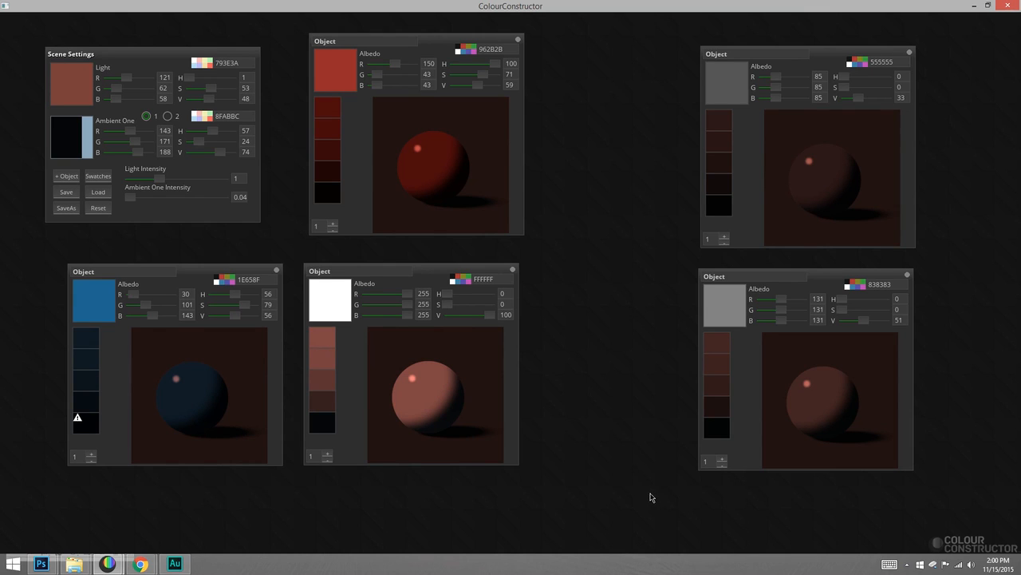
mouse_move(657, 502)
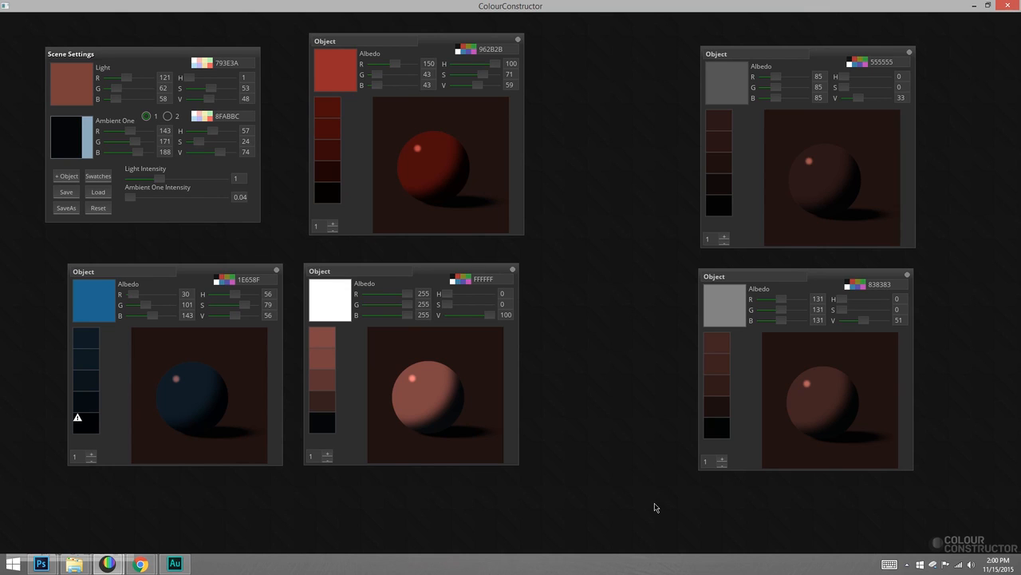
mouse_move(212, 90)
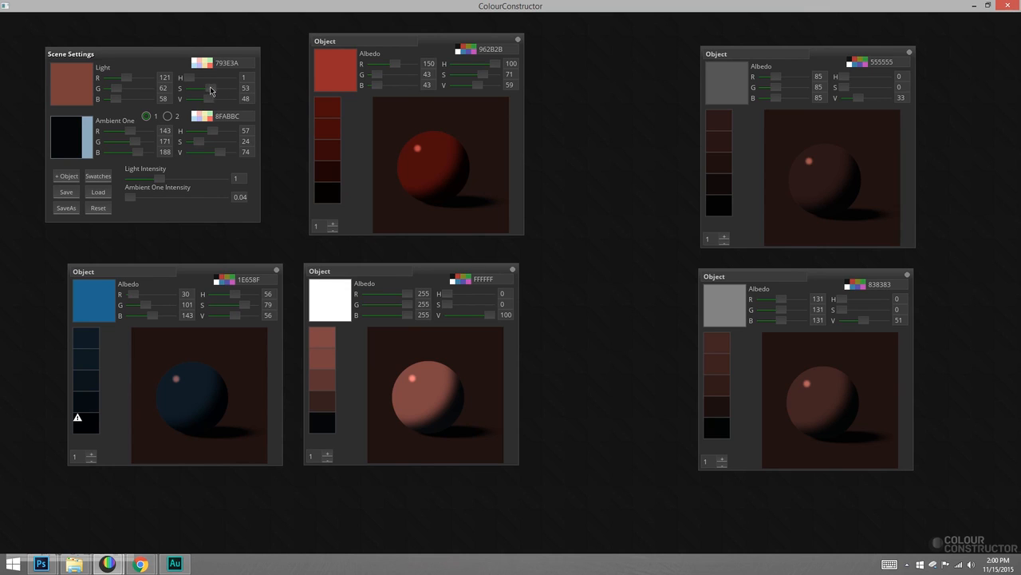
left_click_drag(212, 88, 191, 87)
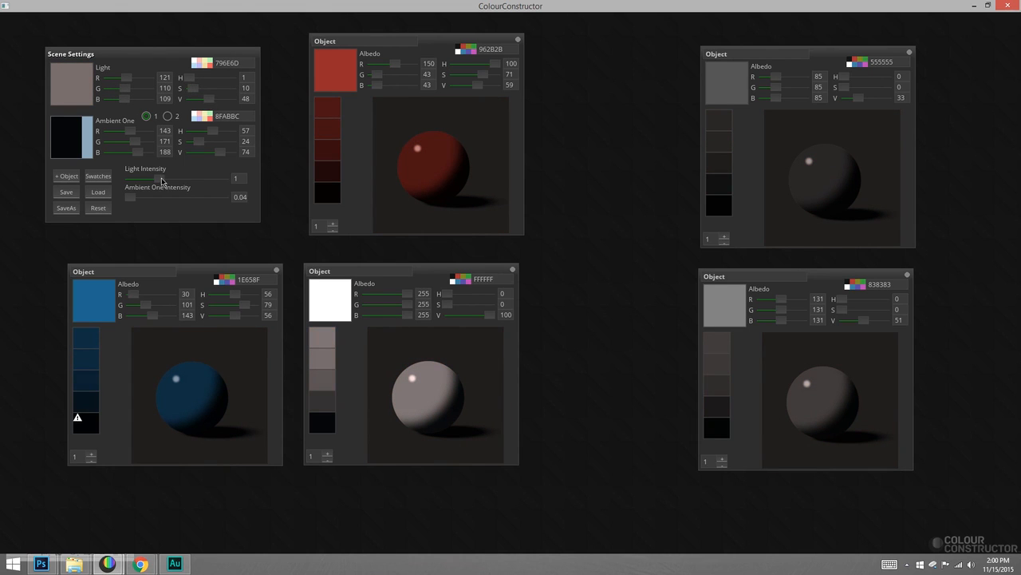
mouse_move(251, 456)
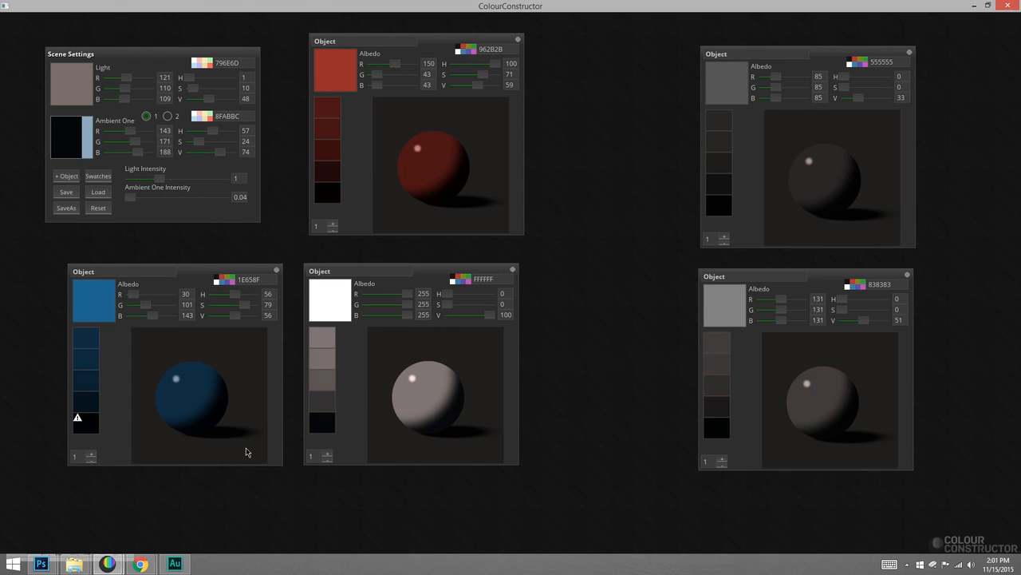
Step: Raise the bluish Ambient One intensity to 0.43 under the neutral grey key light
left_click_drag(132, 197, 140, 197)
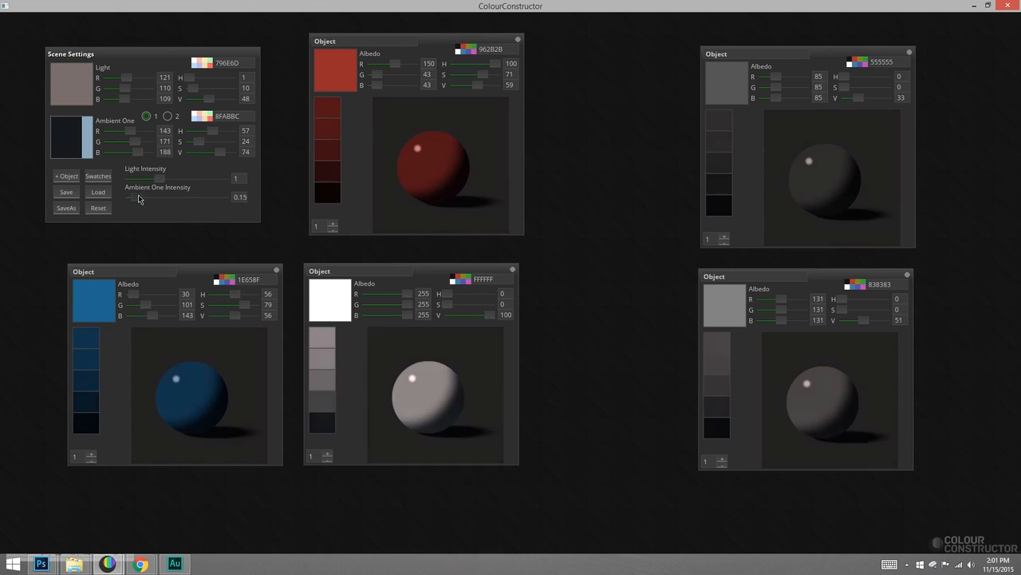
left_click_drag(135, 197, 163, 197)
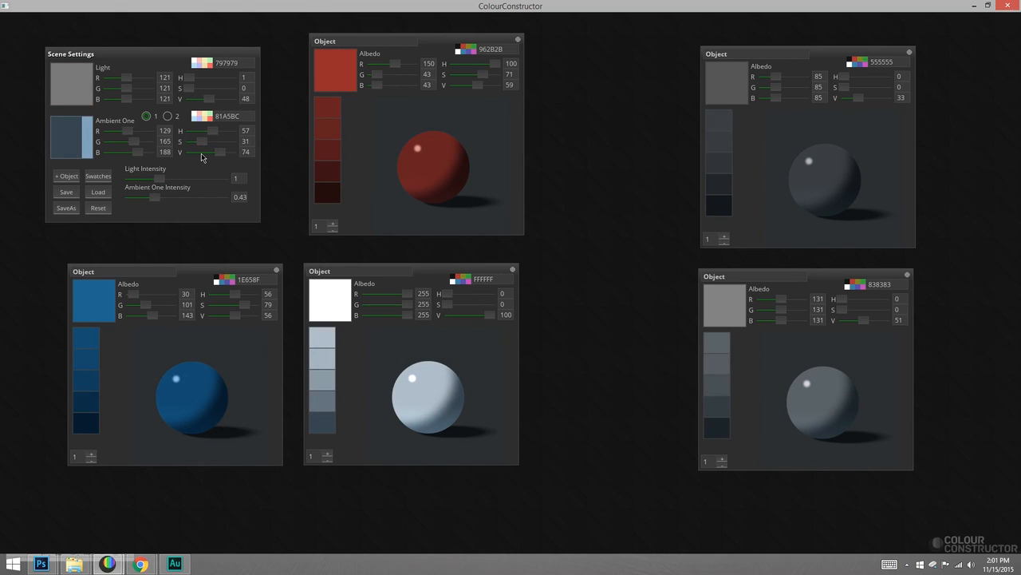
mouse_move(450, 273)
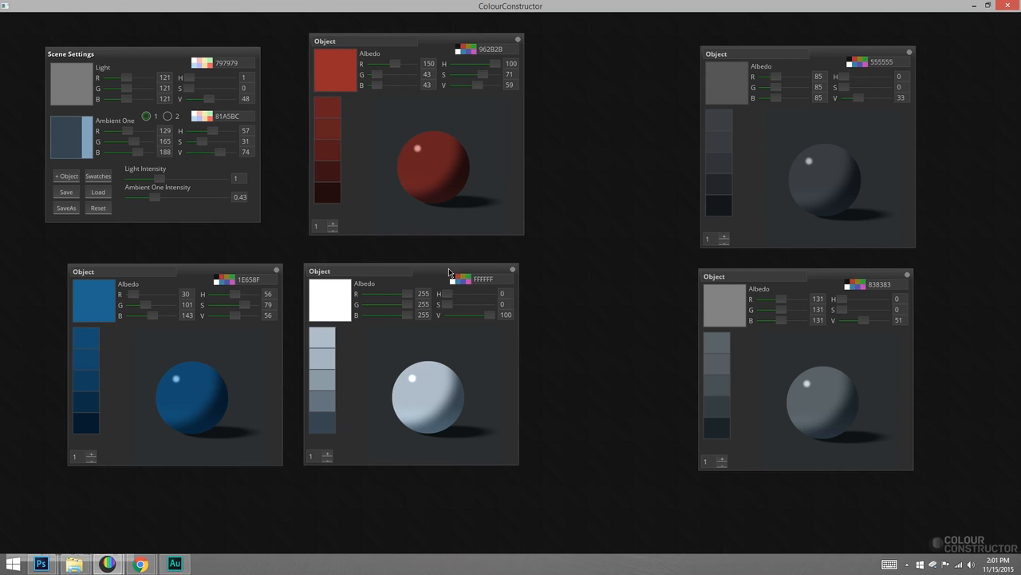
mouse_move(443, 40)
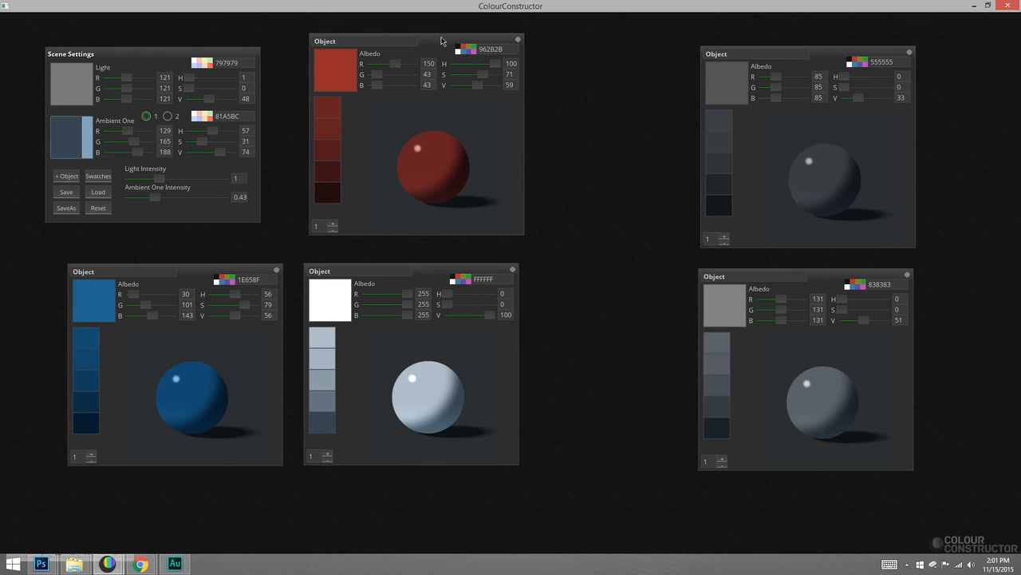
mouse_move(484, 81)
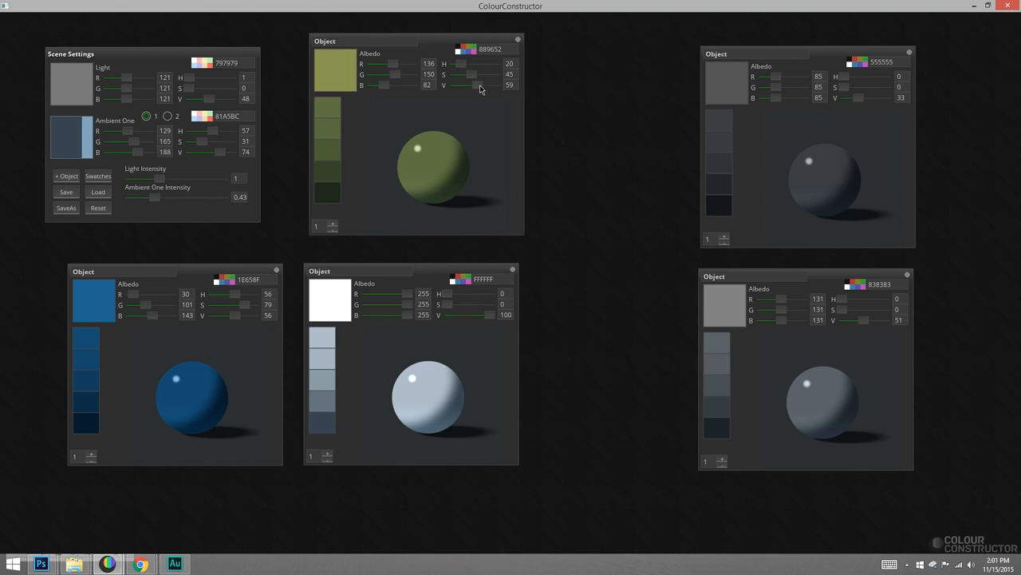
mouse_move(436, 143)
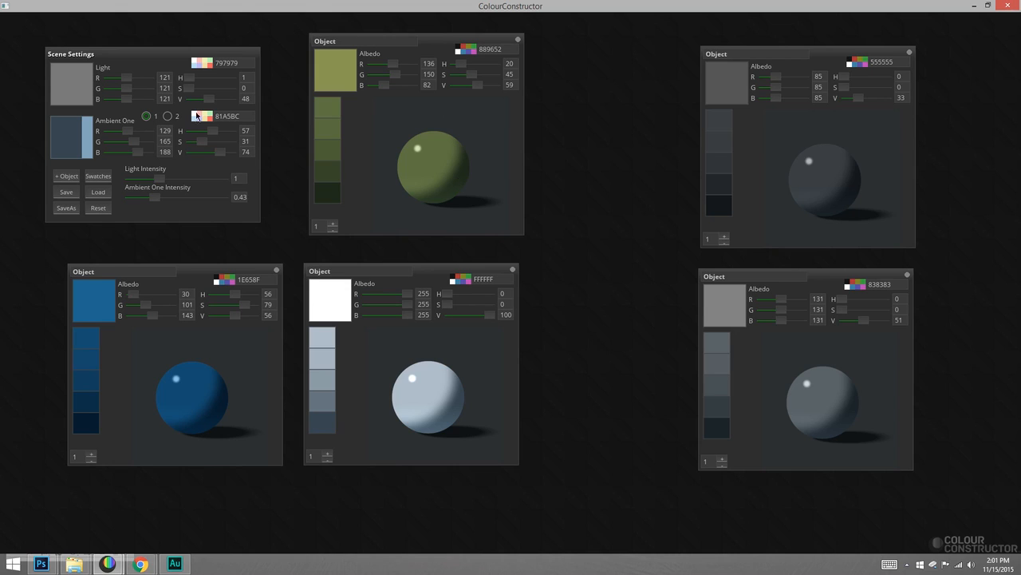
mouse_move(175, 201)
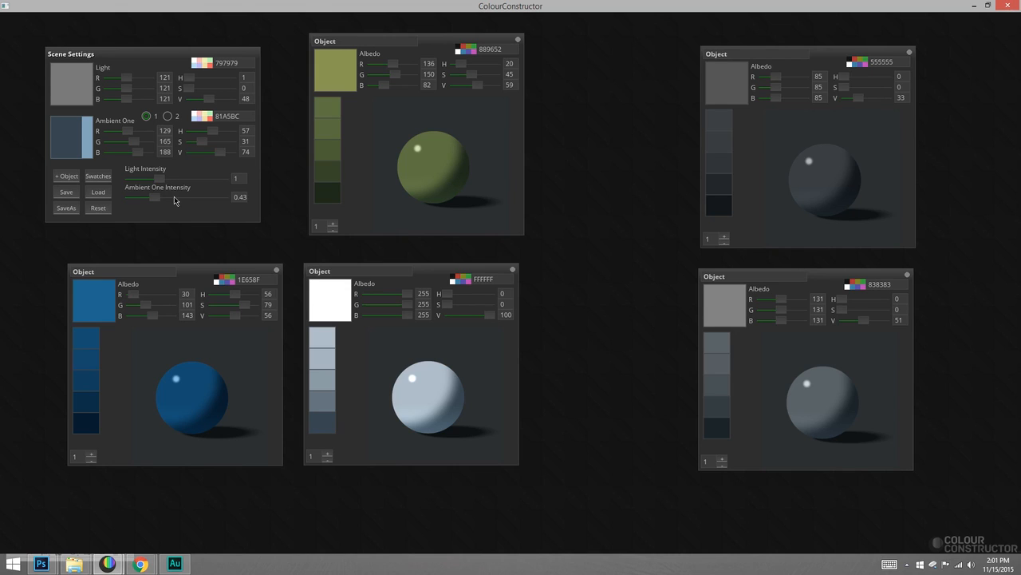
mouse_move(156, 204)
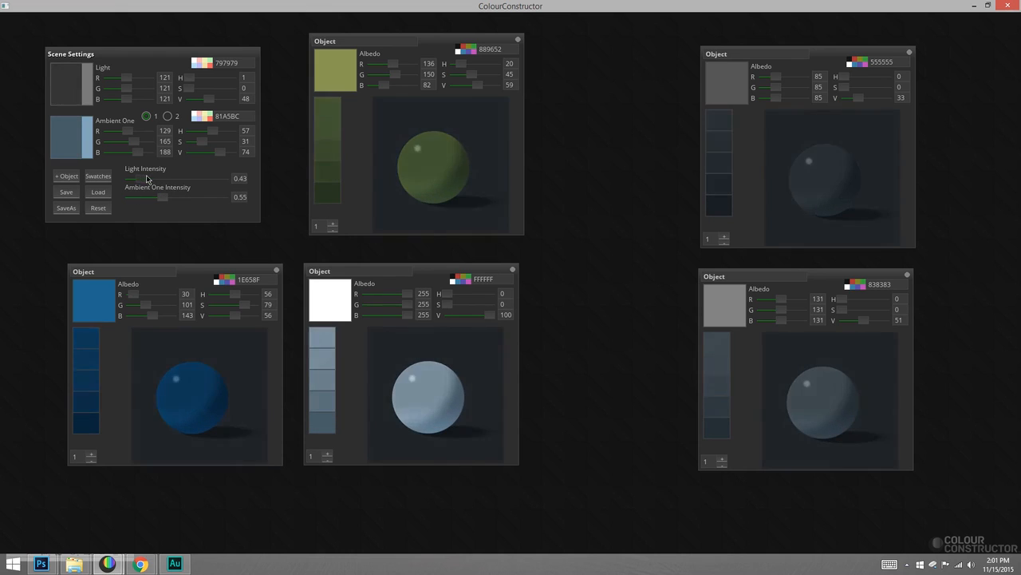
Step: Brighten the key light intensity back up to 0.93 with ambient at 0.55
left_click_drag(132, 186, 231, 186)
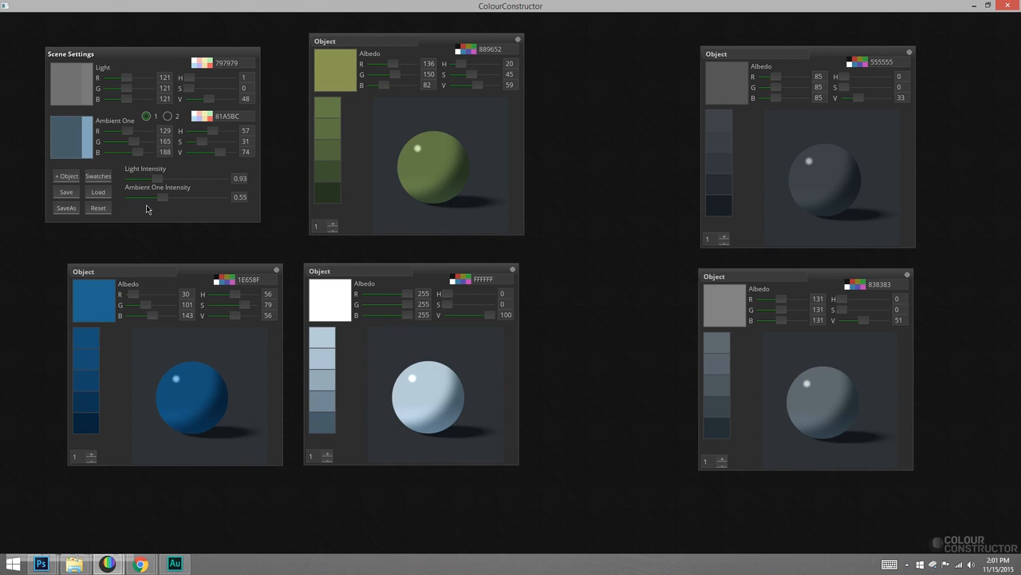
Step: Show the Swatches panel listing each sphere's colour strip
left_click(97, 176)
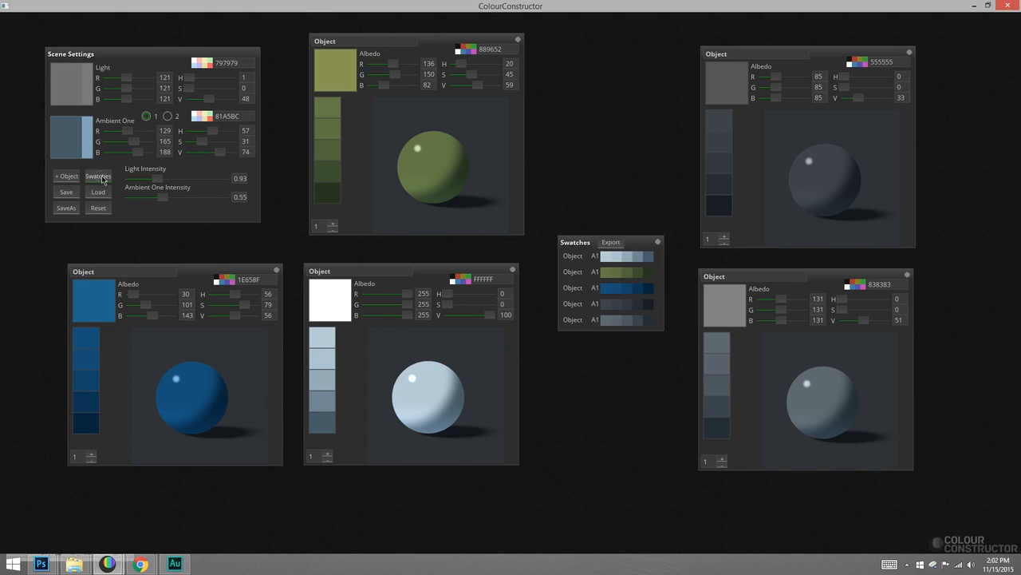
mouse_move(628, 337)
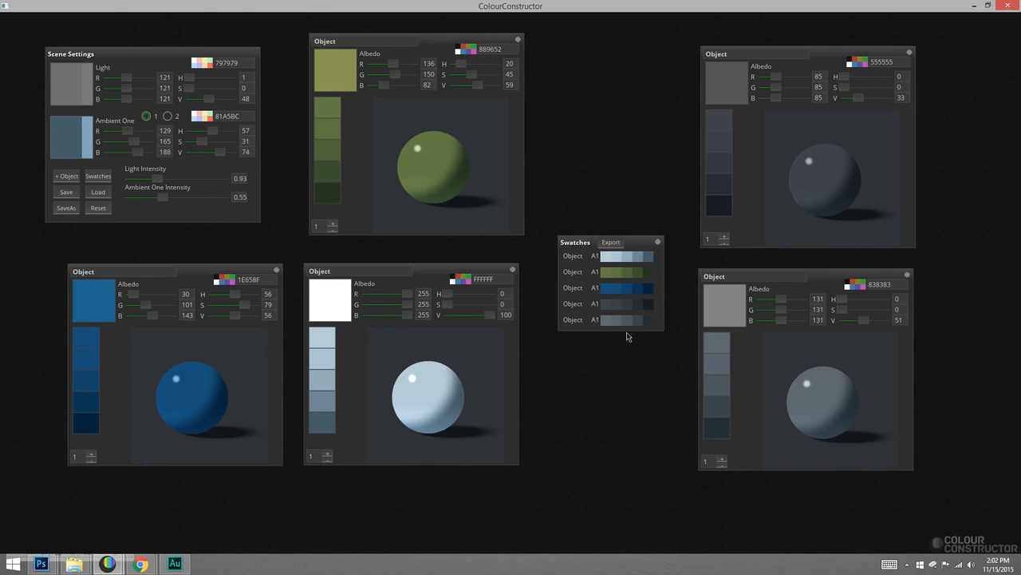
mouse_move(662, 329)
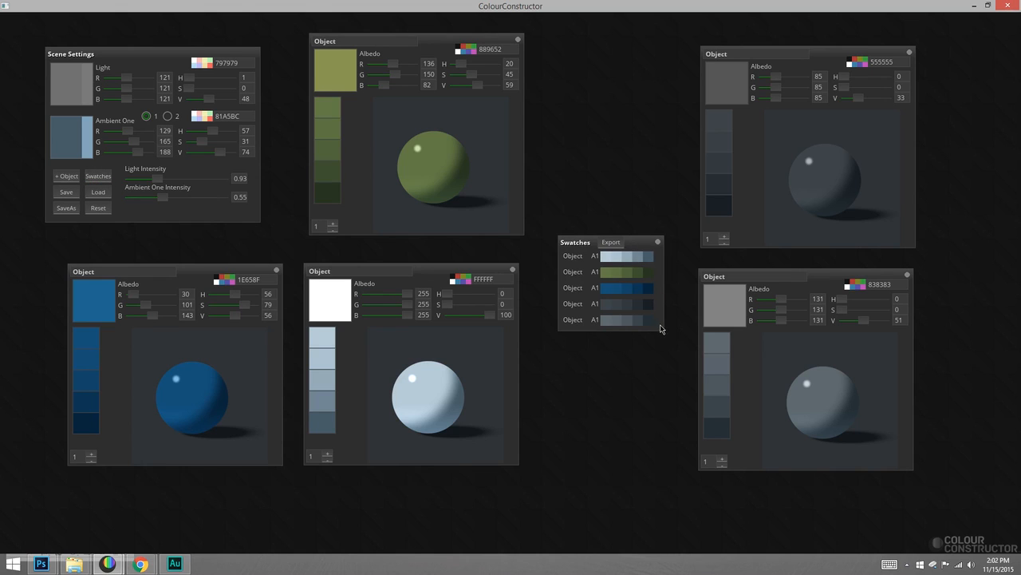
mouse_move(655, 339)
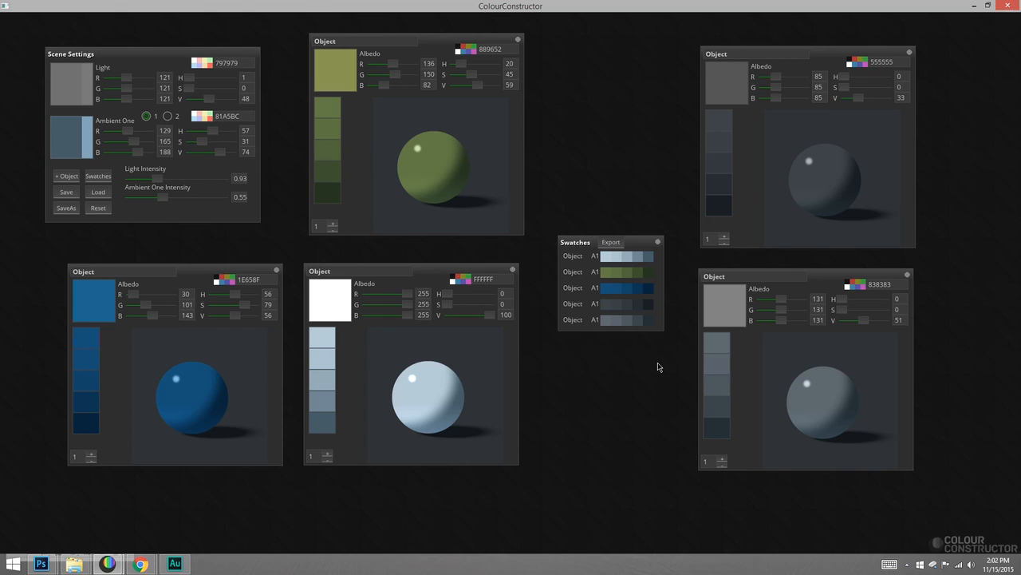
mouse_move(449, 67)
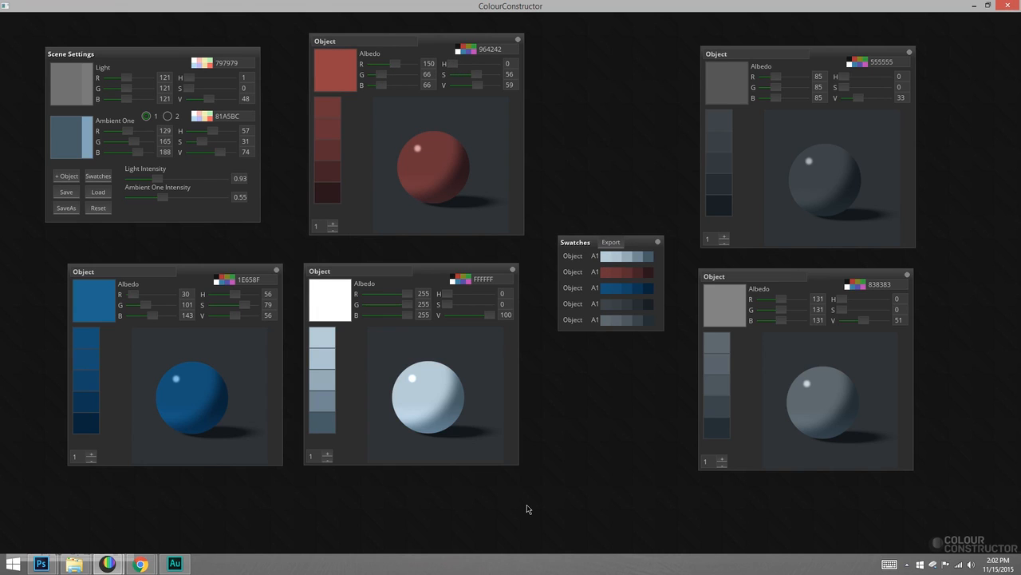
mouse_move(189, 89)
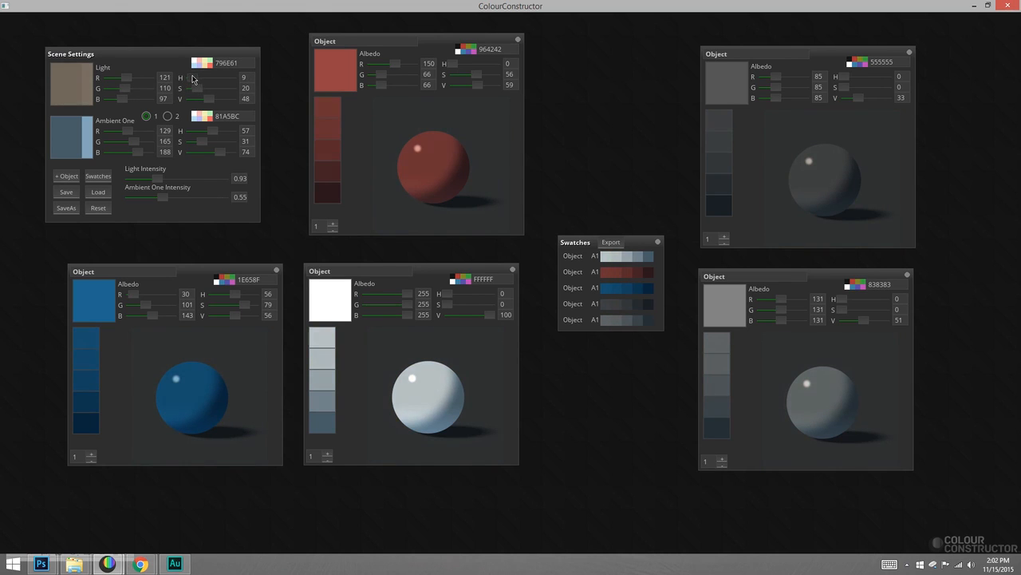
mouse_move(210, 101)
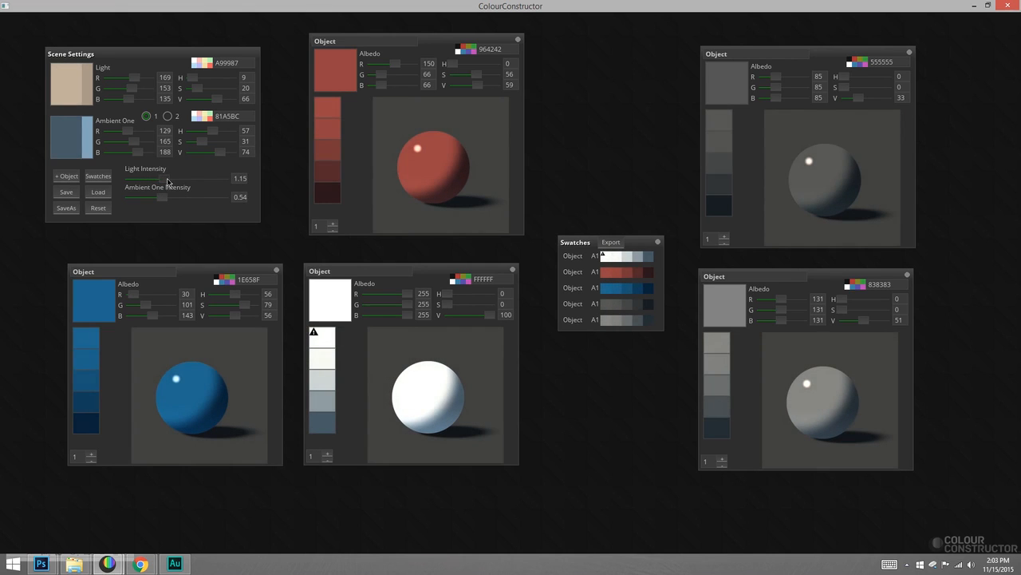
mouse_move(431, 177)
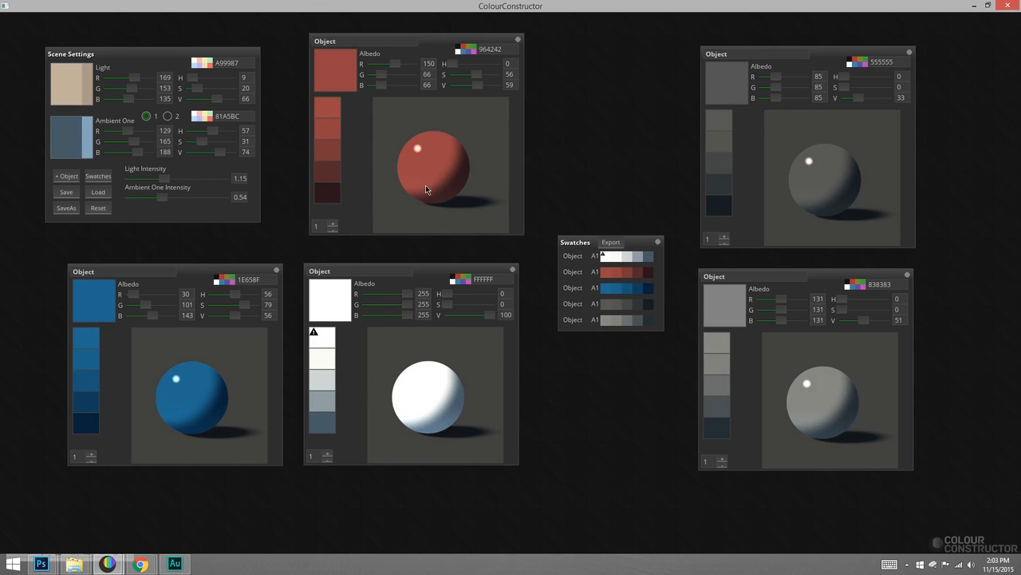
mouse_move(432, 229)
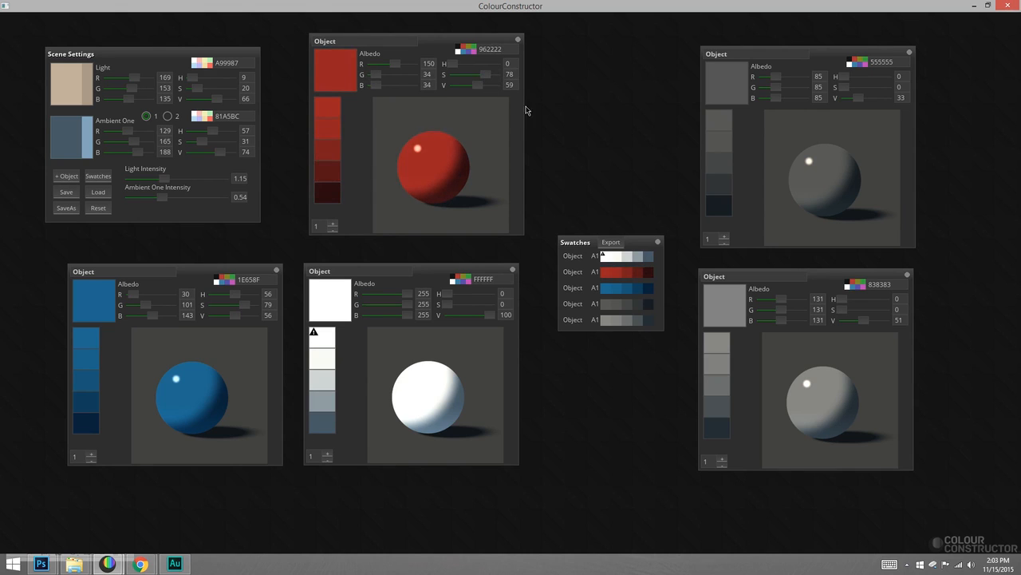
mouse_move(491, 77)
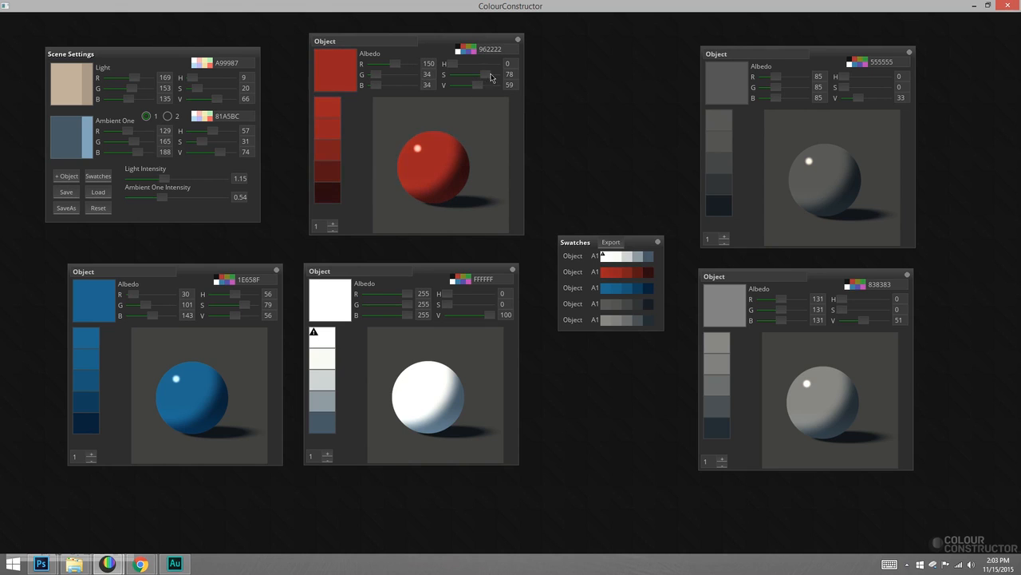
Step: Lower the top-middle sphere's albedo saturation toward the darker red 7A3939
left_click_drag(491, 75, 478, 86)
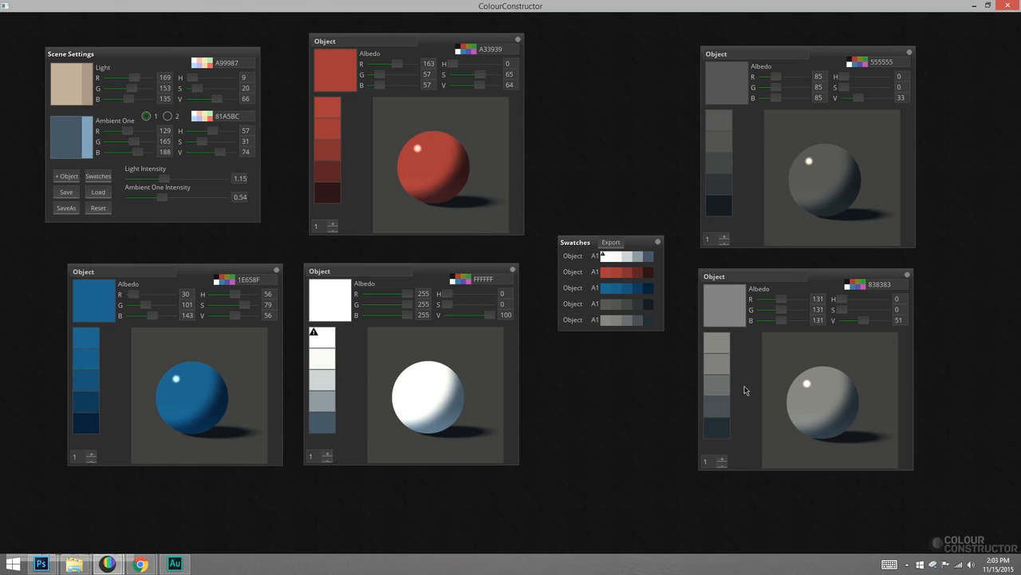
mouse_move(398, 67)
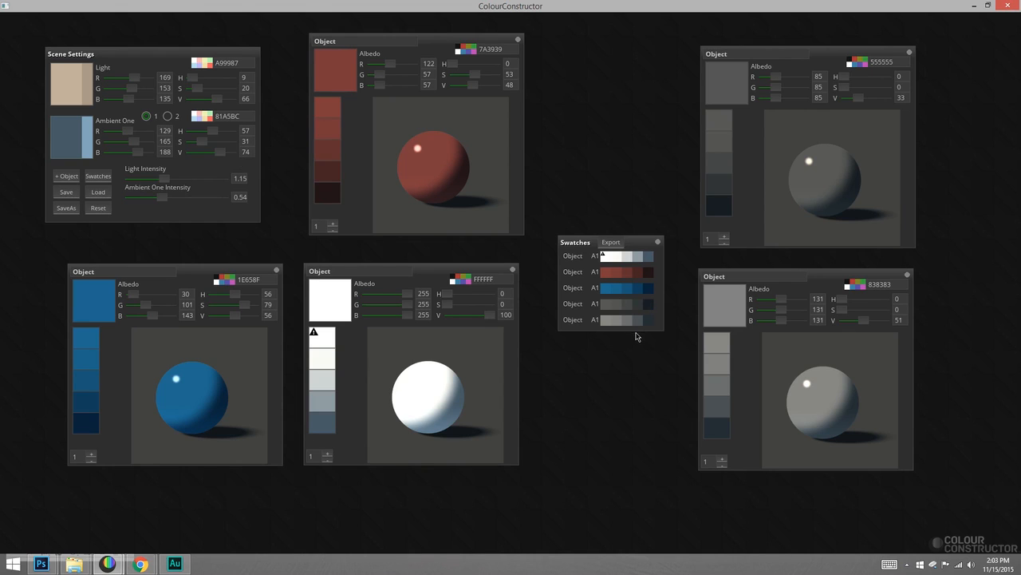
mouse_move(633, 356)
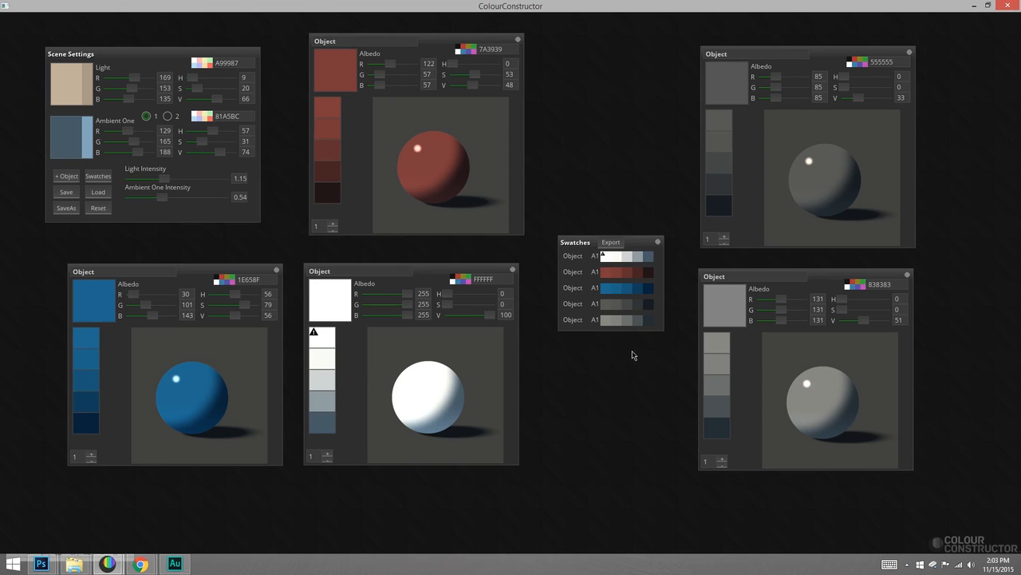
mouse_move(627, 367)
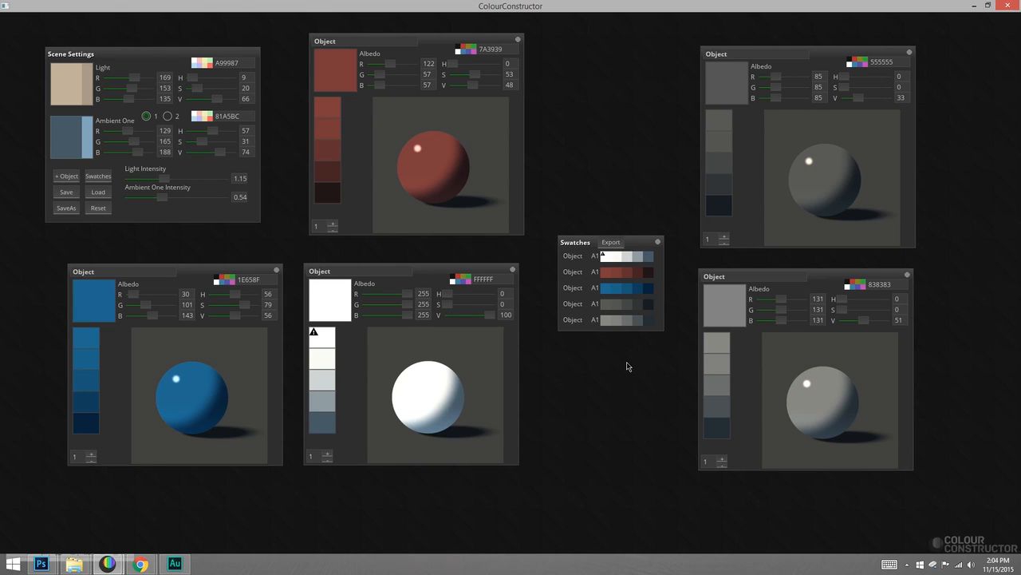